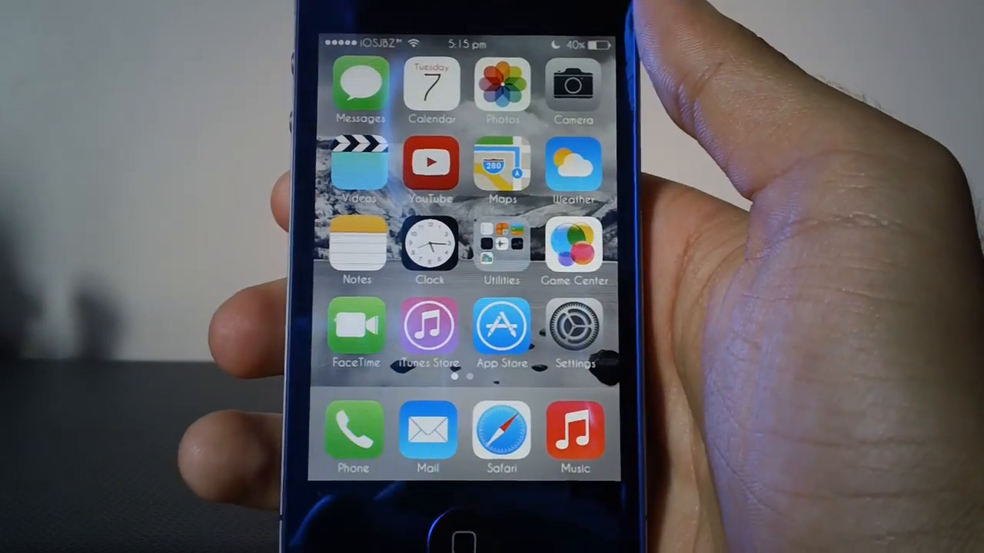
- Leave BytaFont 2's browse screen of Themes, Fonts and Apps and reach Cydia's home page
{"action": "scroll", "scroll_direction": "left", "scroll_amount": 3}
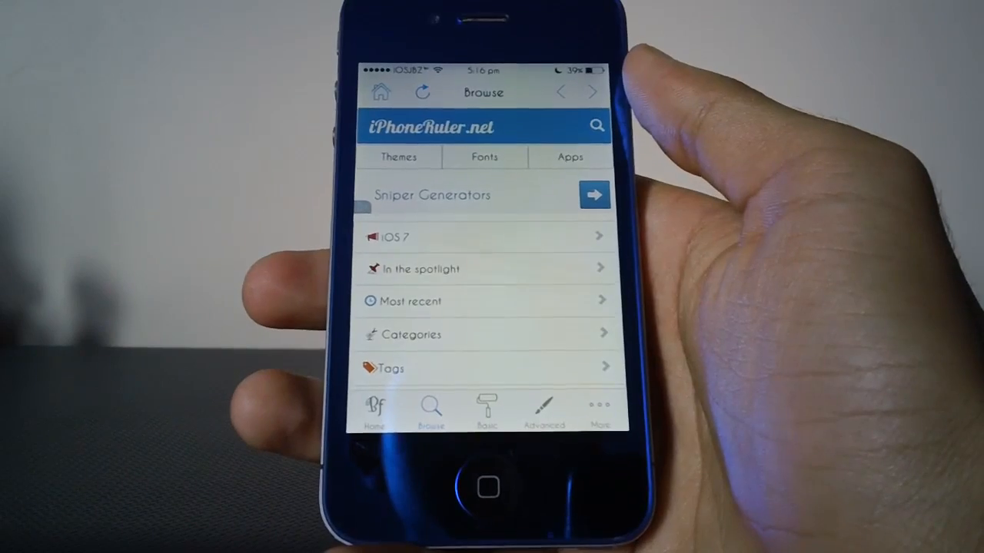
{"action": "left_click", "coordinate": [486, 411]}
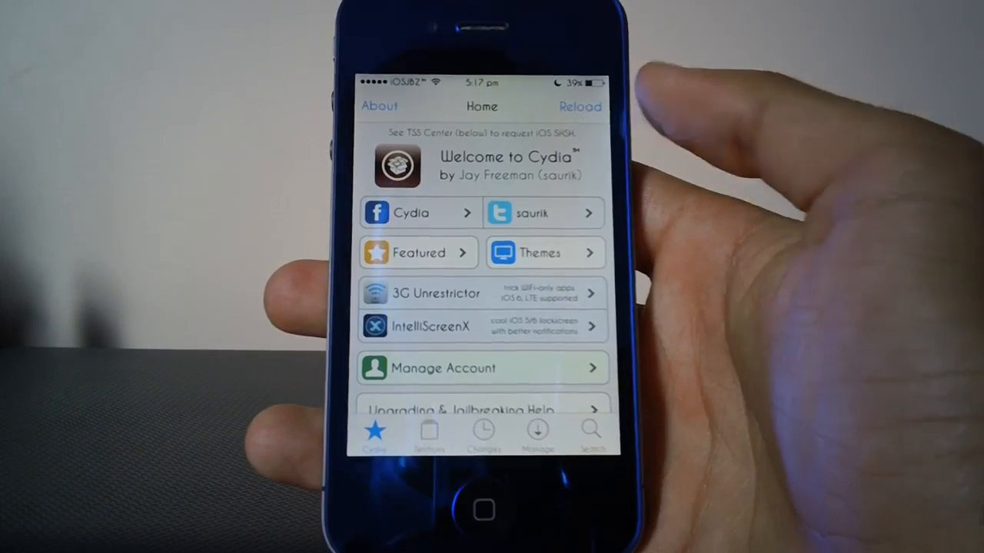
- Search Cydia for 'Byta' and confirm BytaFont 2 is listed as installed
{"action": "left_click", "coordinate": [592, 430]}
{"action": "type", "text": "Byta"}
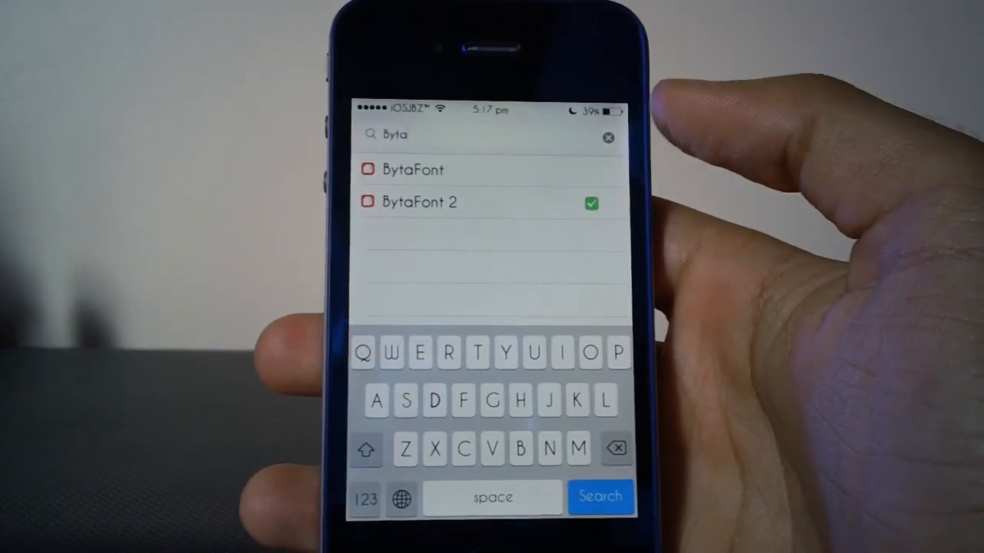
{"action": "left_click", "coordinate": [600, 497]}
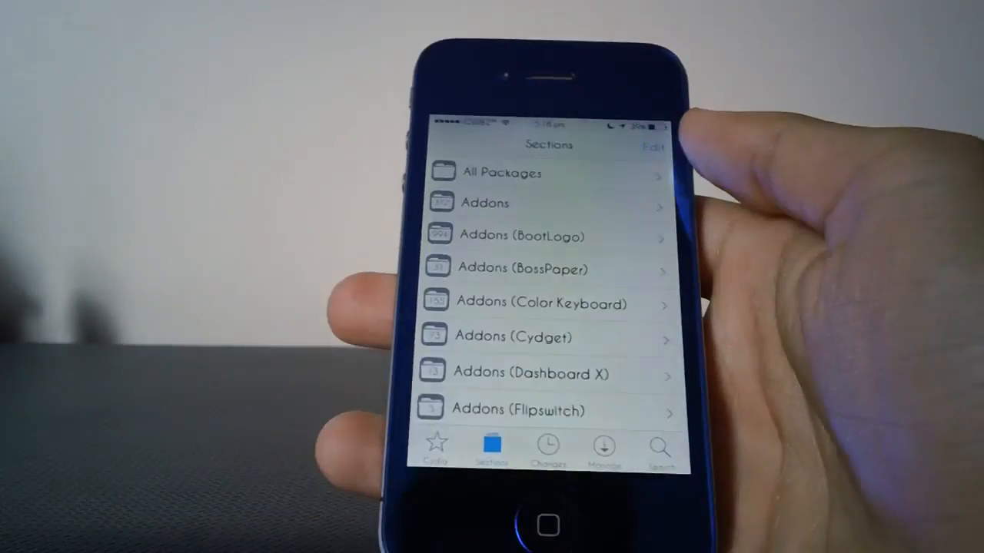
- From Cydia's Sections list, enter the Fonts (BytaFont 2) category listing Caviar Dreams and KG Girl On Fire
{"action": "left_click", "coordinate": [437, 445]}
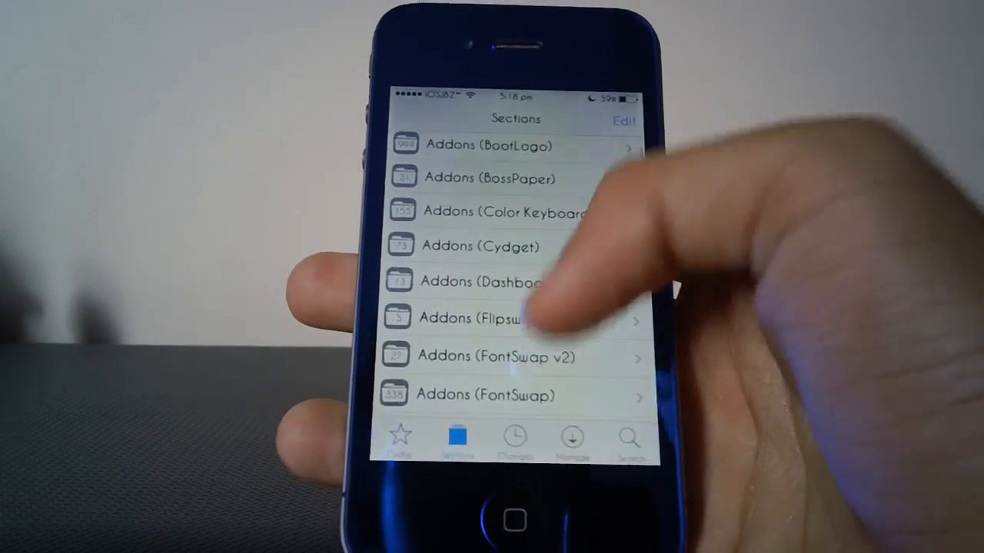
{"action": "scroll", "scroll_direction": "down", "scroll_amount": 3}
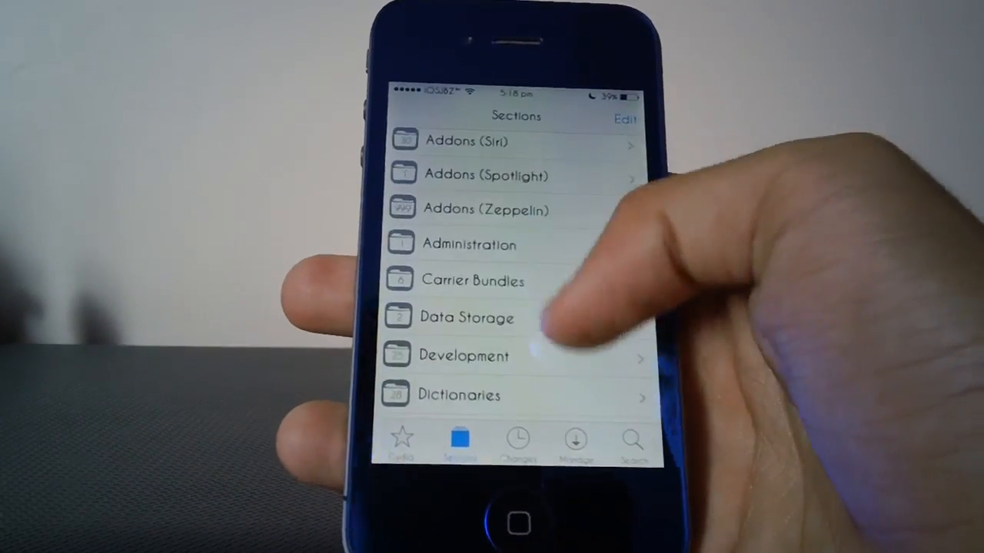
{"action": "scroll", "scroll_direction": "down", "scroll_amount": 3}
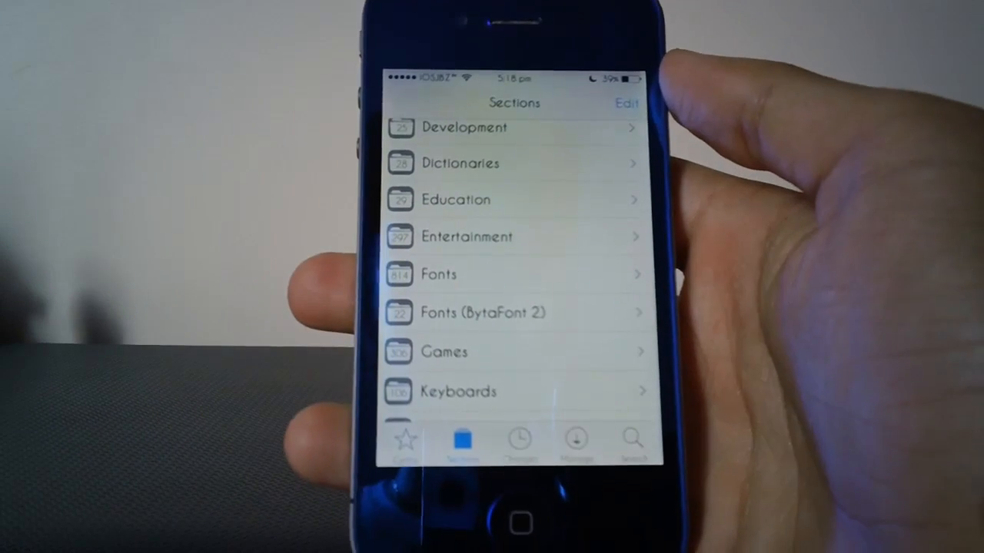
{"action": "left_click", "coordinate": [440, 273]}
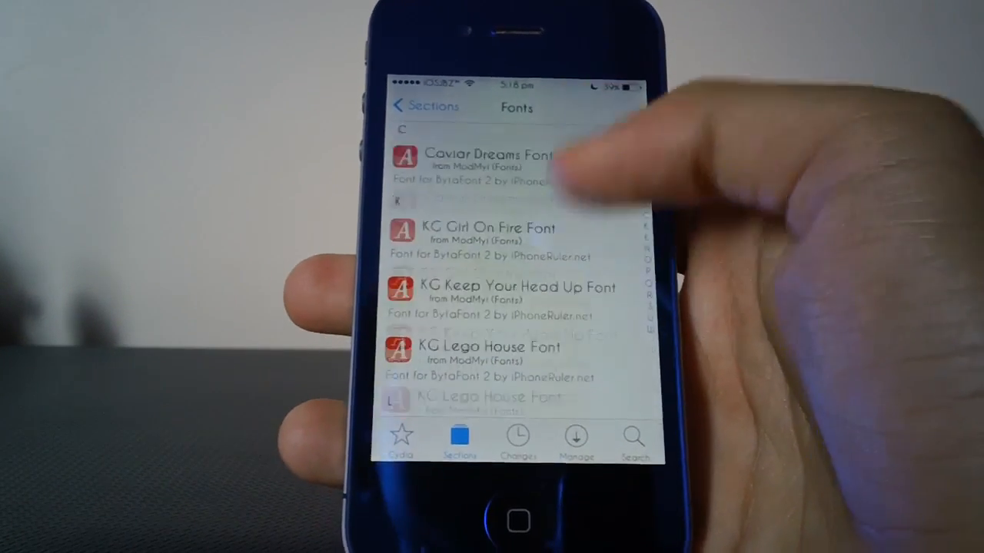
- Install Cartogothic Std Font so it appears in BytaFont 2's Basic list beside Caviar Dreams
{"action": "scroll", "scroll_direction": "down", "scroll_amount": 3}
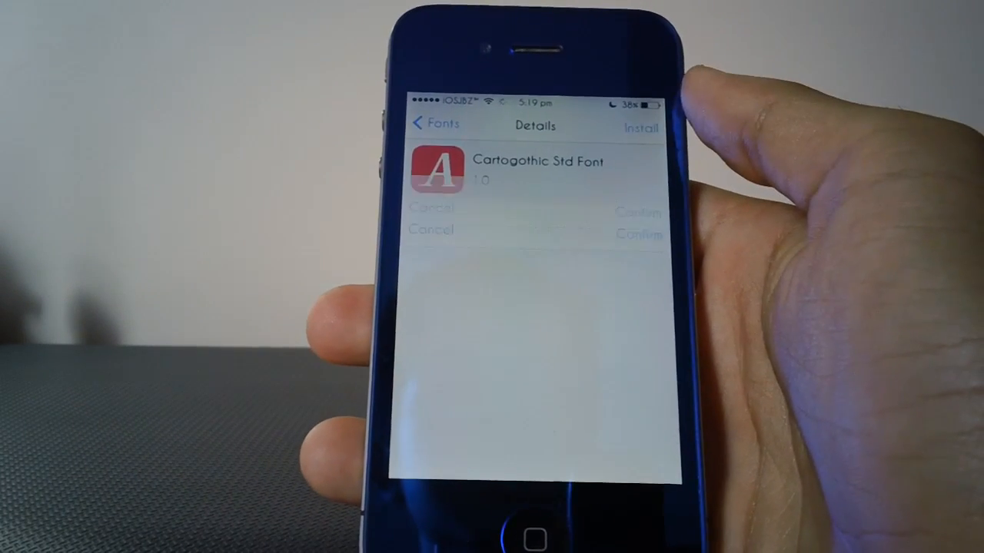
{"action": "left_click", "coordinate": [640, 127]}
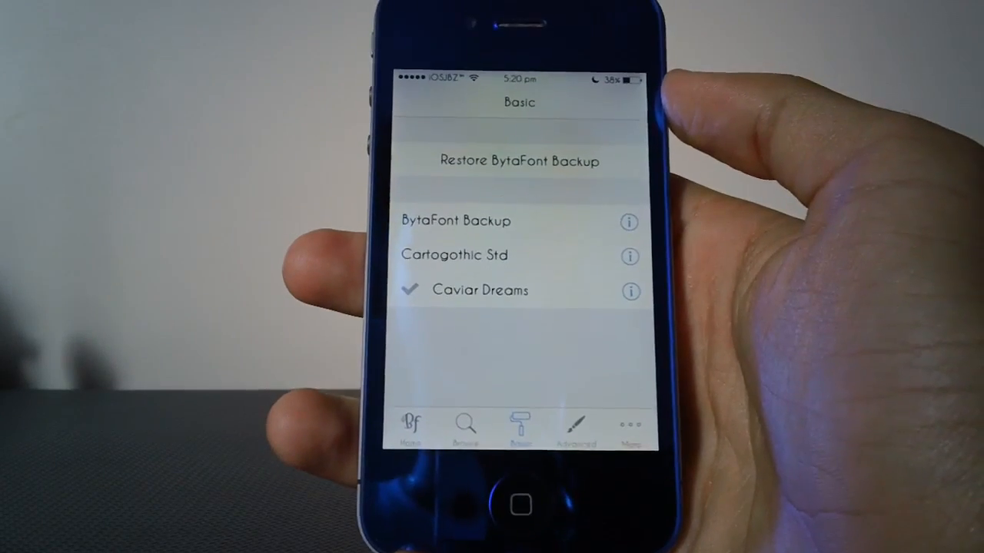
- Apply Cartogothic Std as the system font, respring, and launch an app to view it
{"action": "left_click", "coordinate": [520, 161]}
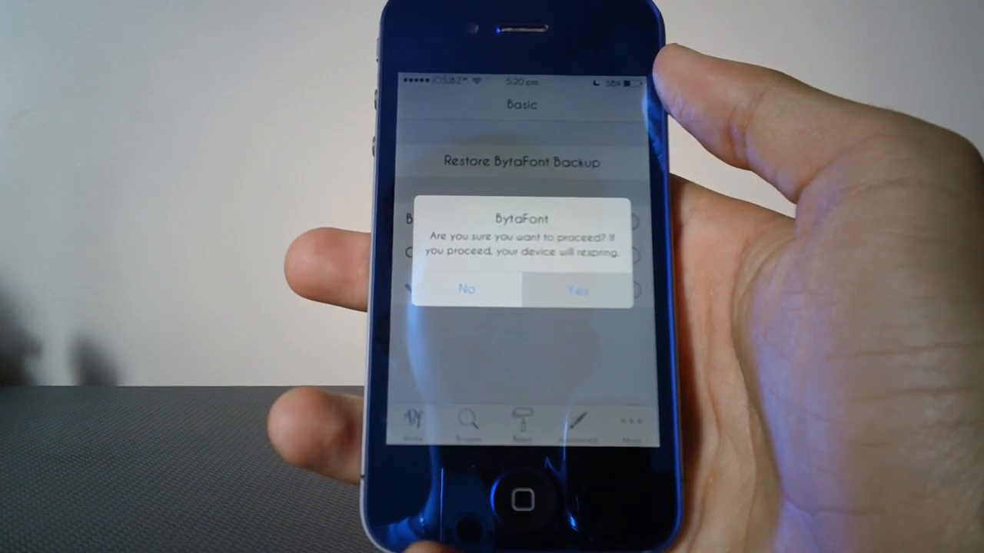
{"action": "left_click", "coordinate": [577, 289]}
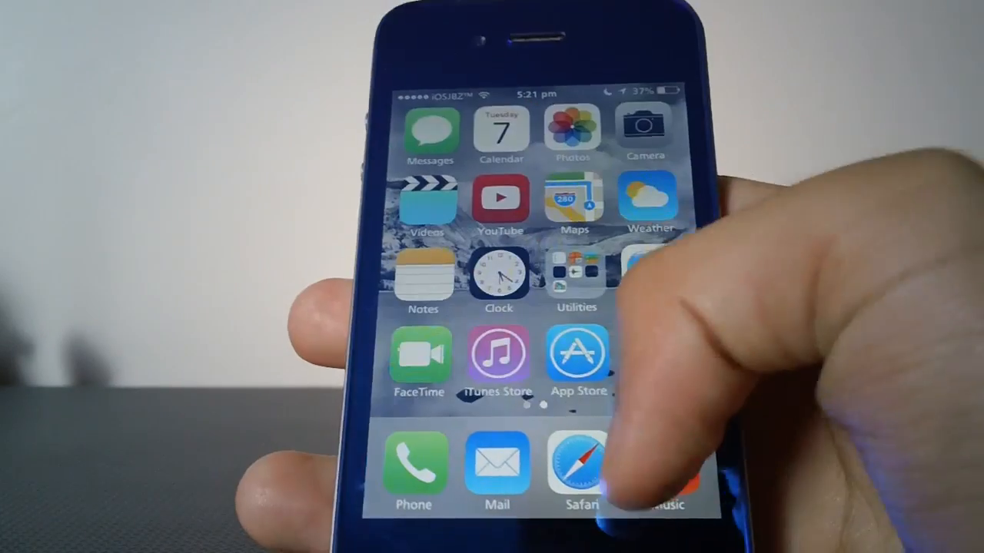
{"action": "left_click", "coordinate": [578, 461]}
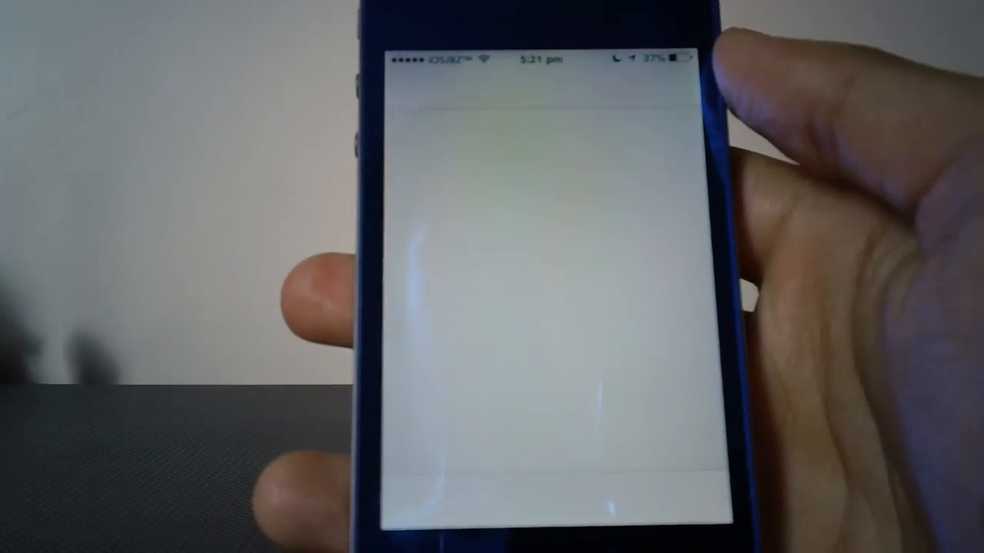